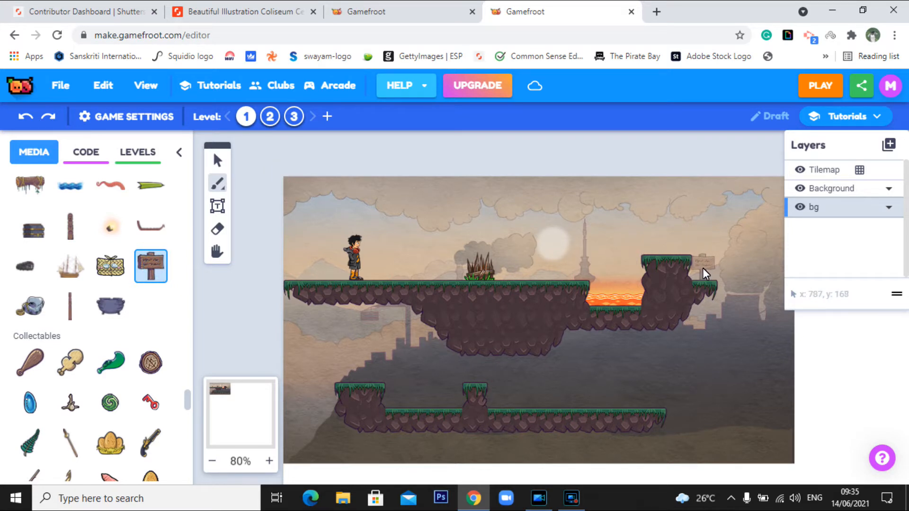
Start a new object script with a 'When created' event and an 'add tag on myself' block
left_click(86, 152)
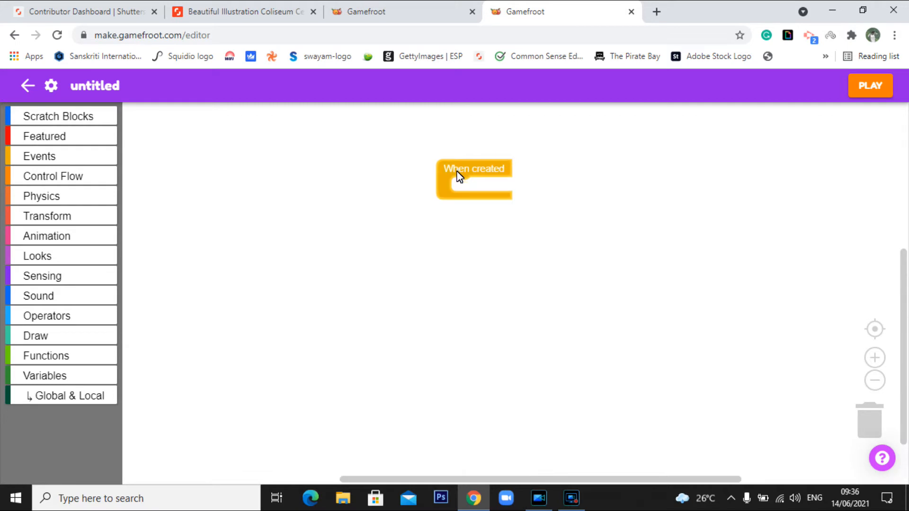
left_click(42, 275)
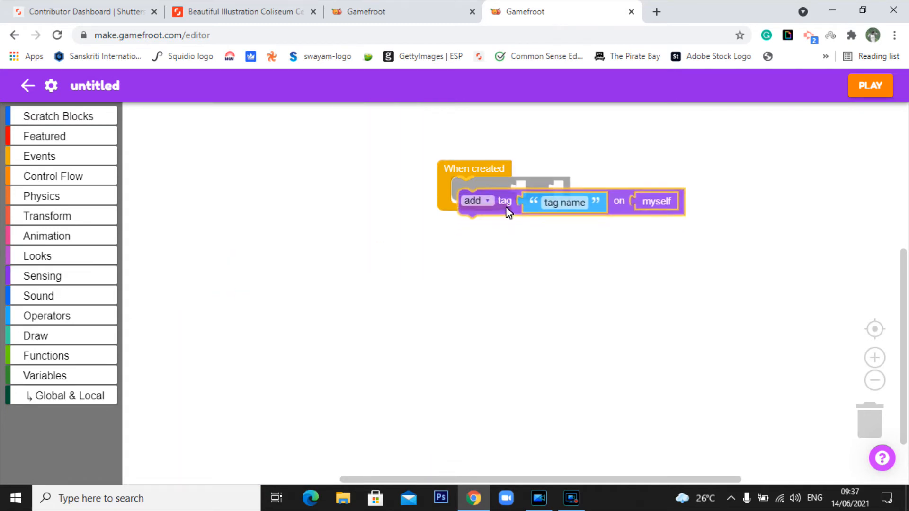
Add a 'When I am touched' rule that reloads the current level if the toucher has tag 'restart'
left_click(42, 275)
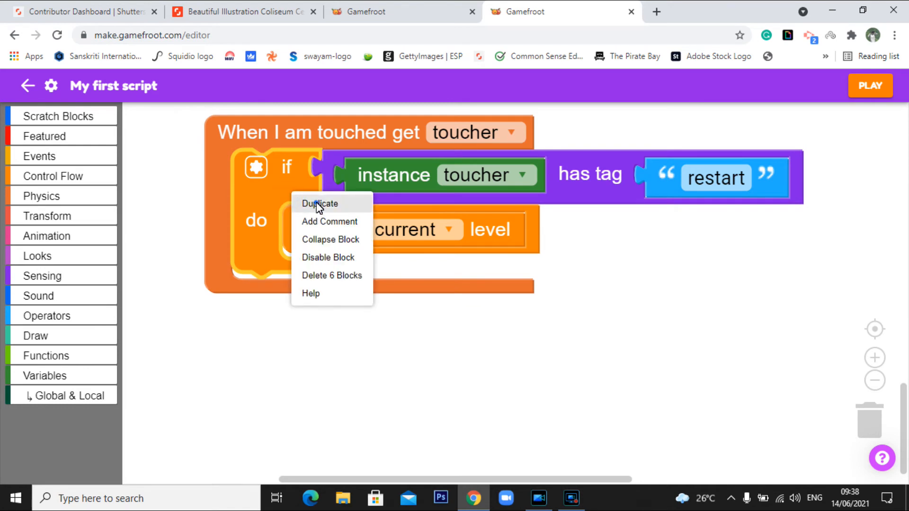
Duplicate the restart touch rule and return to the level with the script on the player
left_click(320, 204)
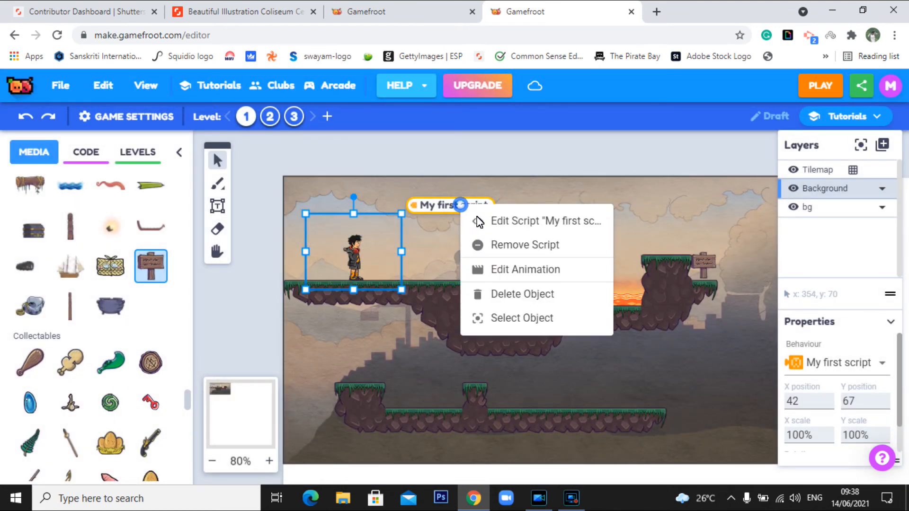
left_click(543, 221)
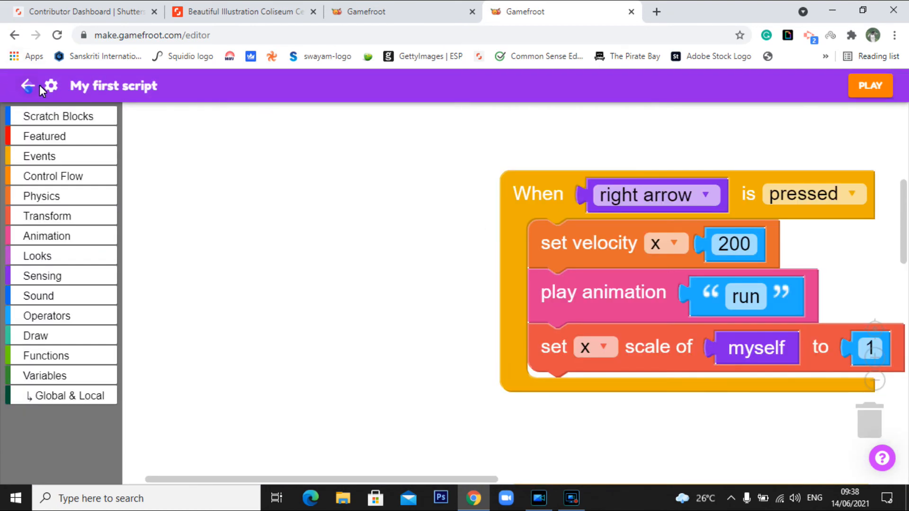
left_click(28, 86)
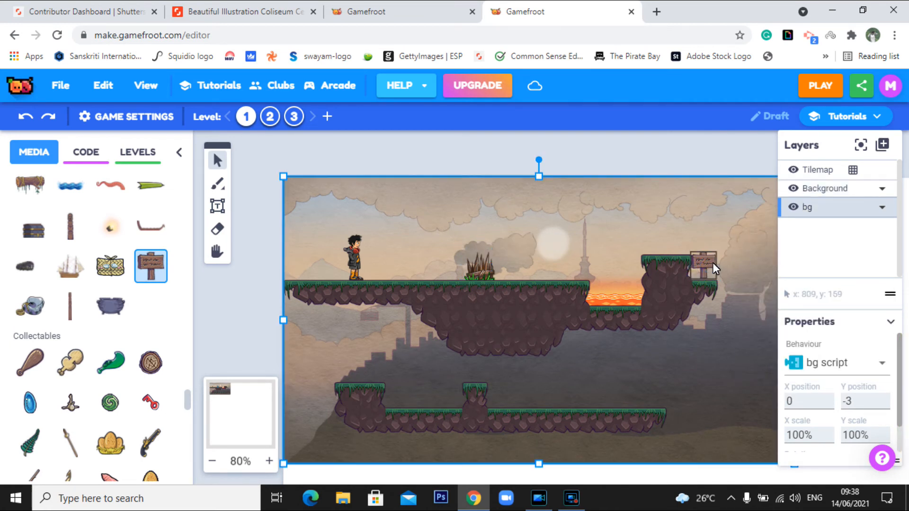
Select the sign, set its touch rules for 'lose' and 'win' (win goes to level 2), and save
left_click(704, 257)
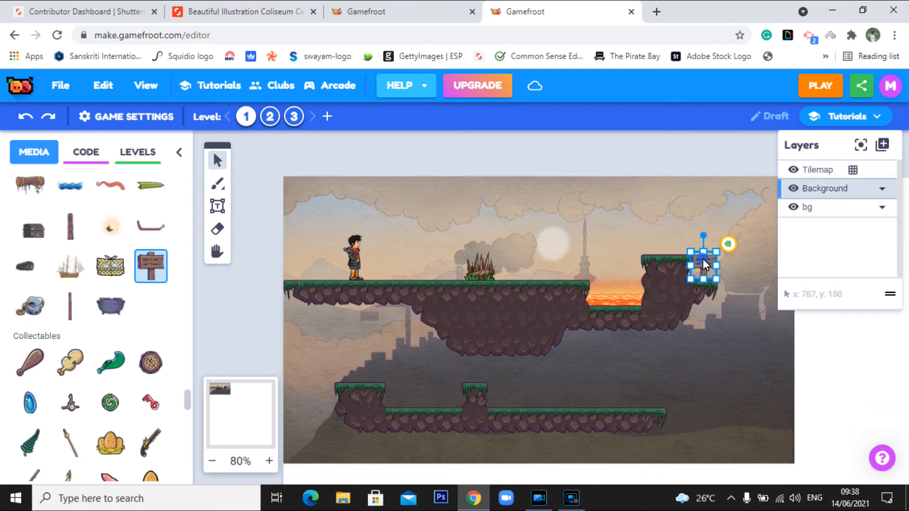
left_click(85, 152)
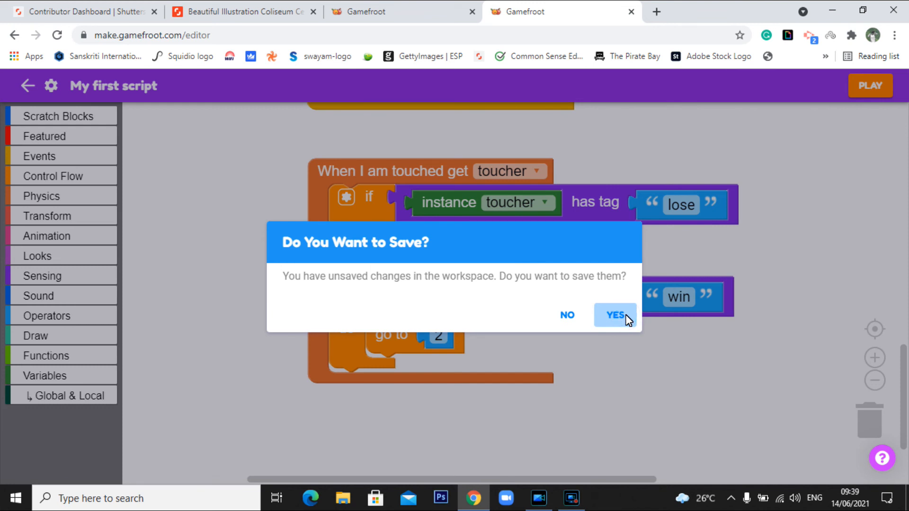
left_click(614, 314)
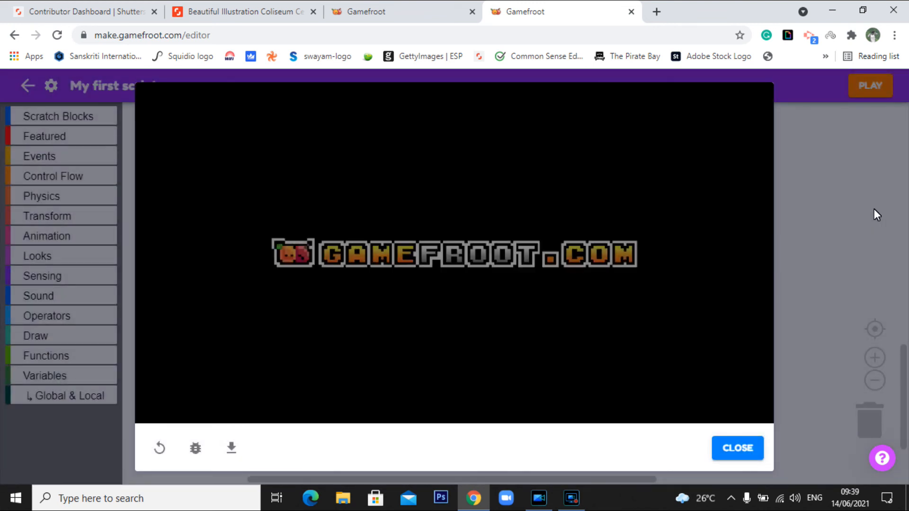